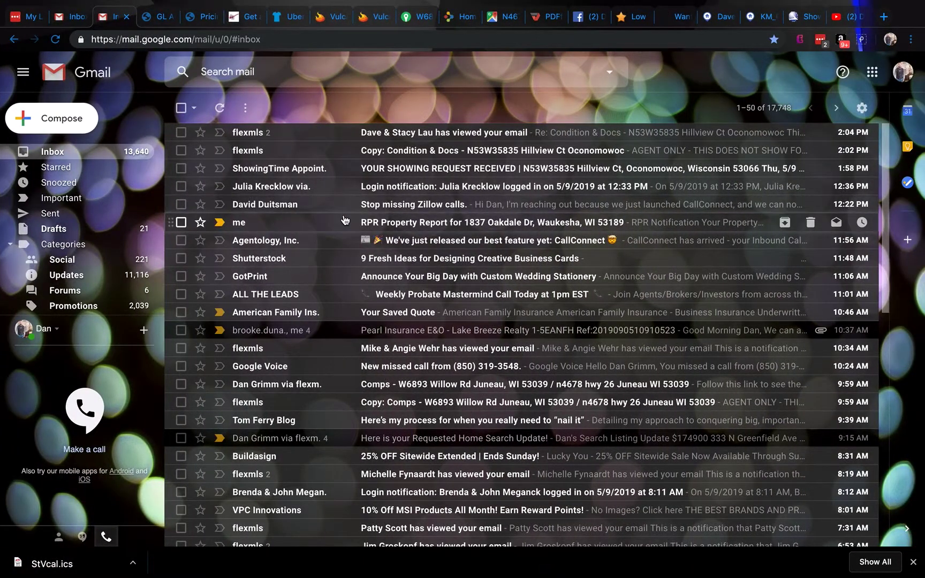
mouse_move(469, 150)
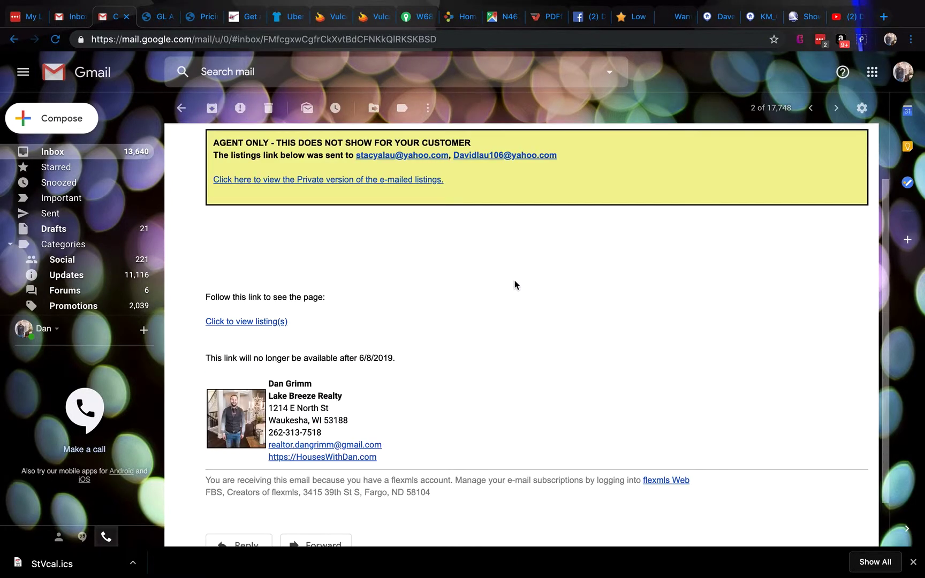
mouse_move(247, 322)
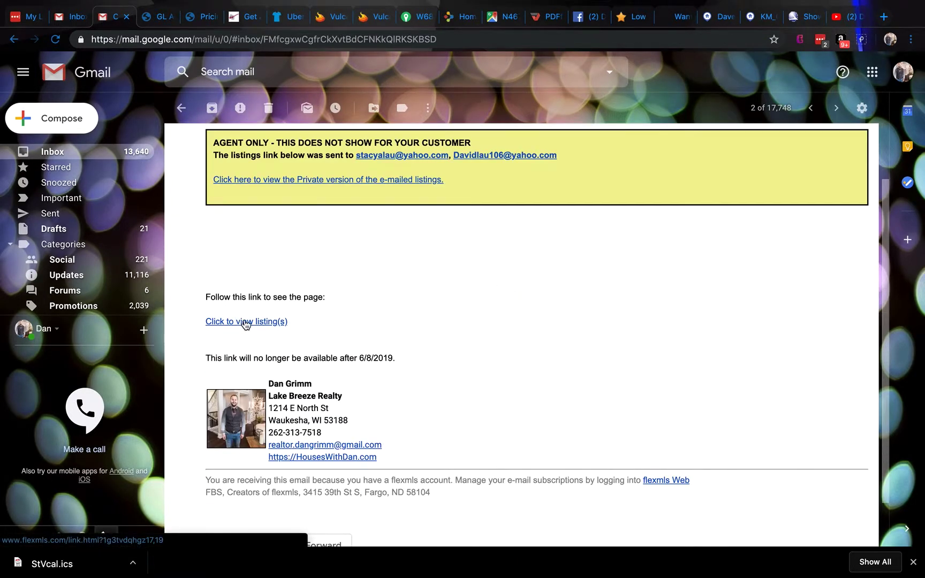
Open the Hillview Ct listing from the email link and show its Documents tab
click(246, 321)
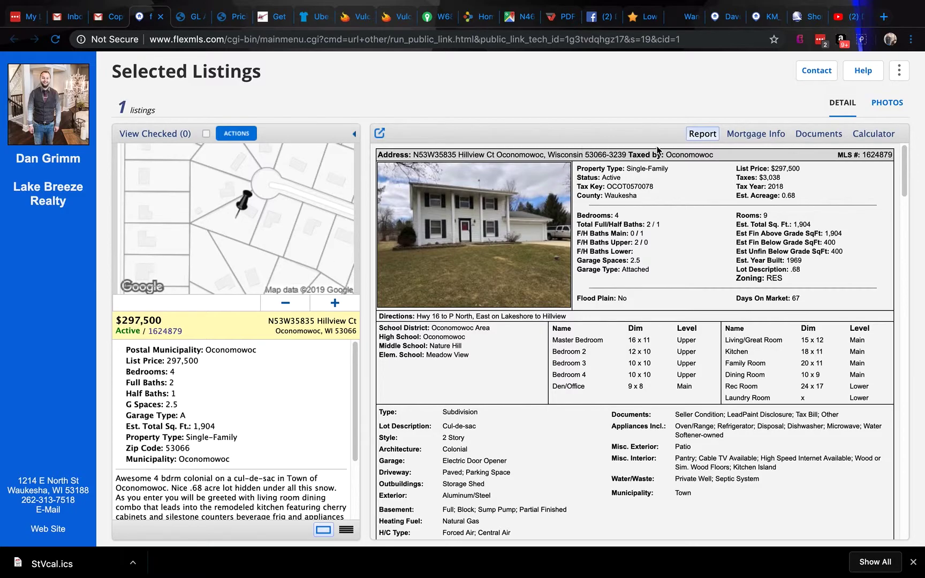
mouse_move(819, 133)
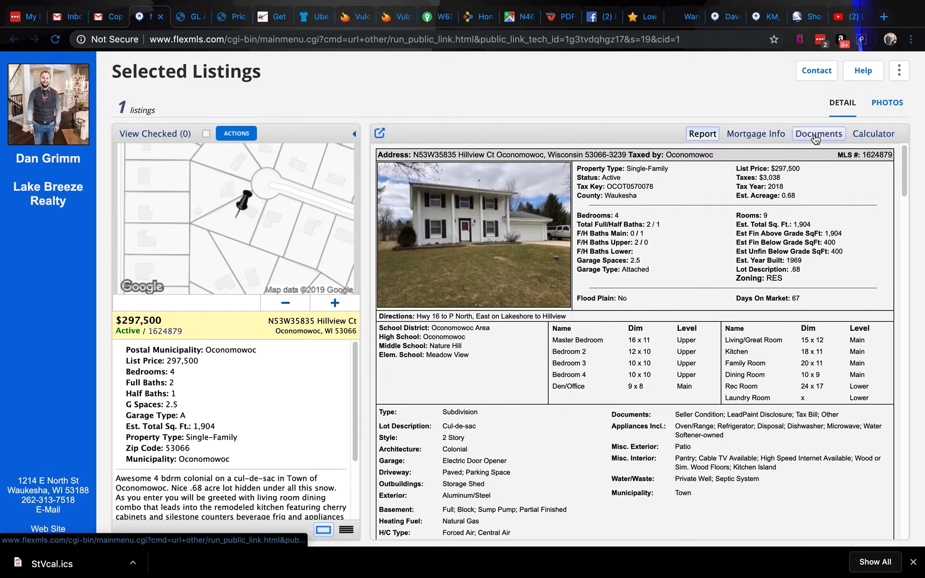
click(819, 133)
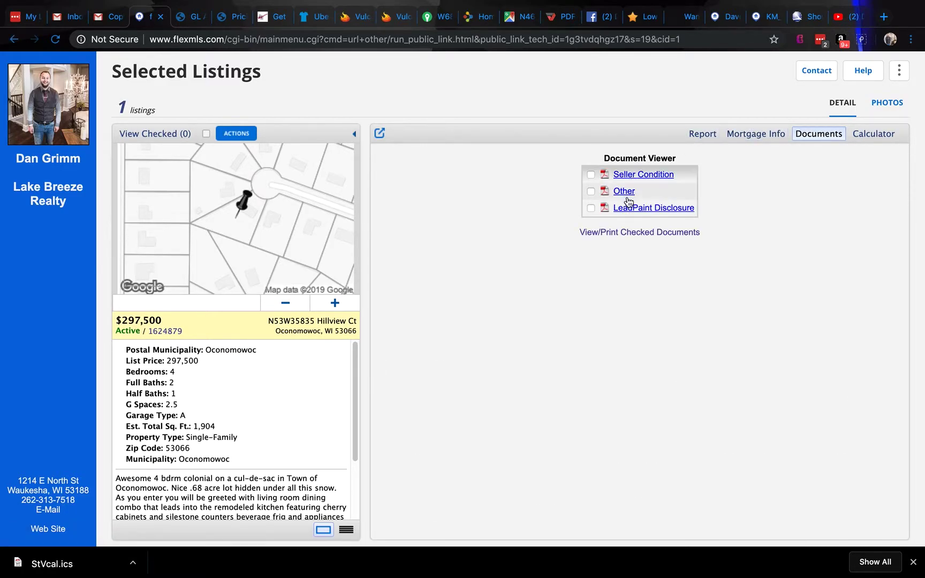
mouse_move(638, 173)
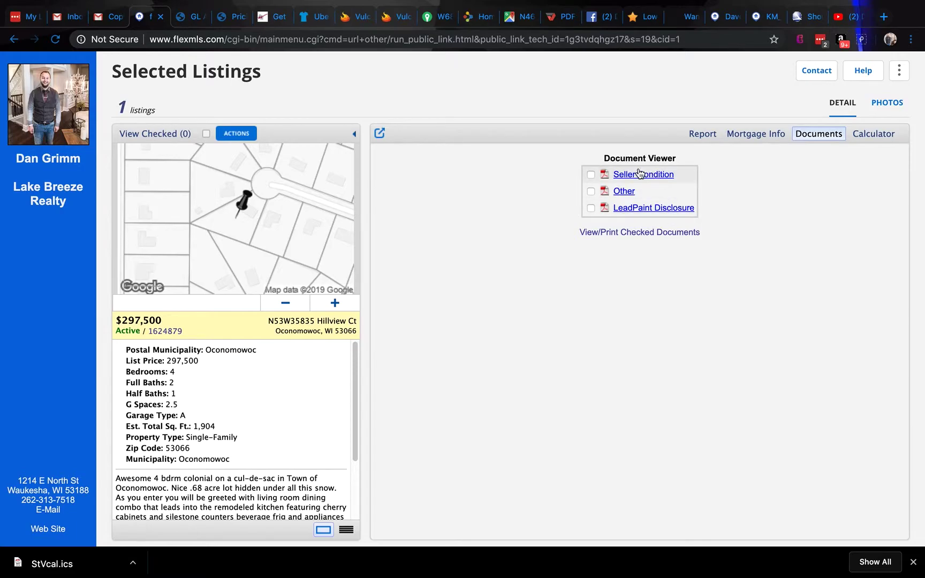
Open the Seller Condition PDF and scroll through pages 1–2 to the structural answers
click(643, 174)
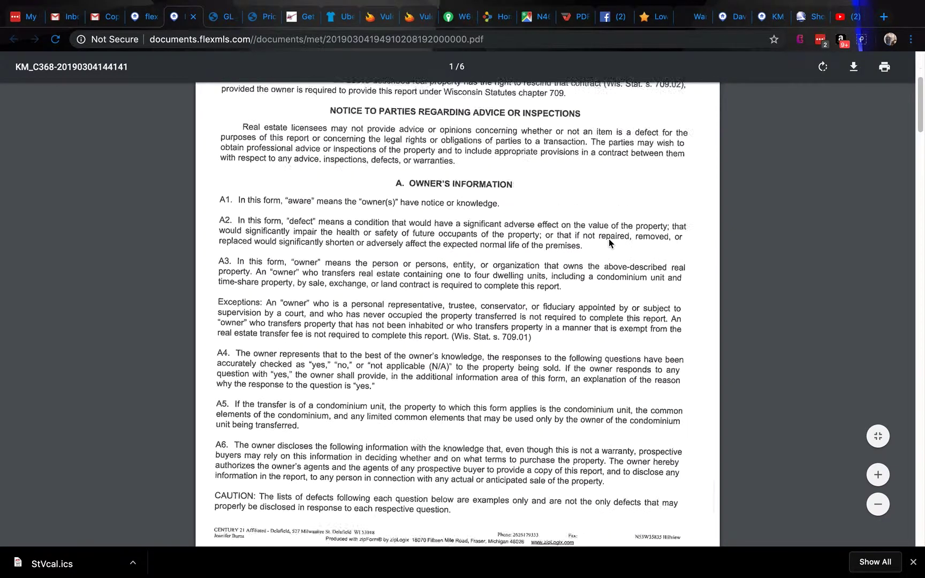
scroll(down, 3)
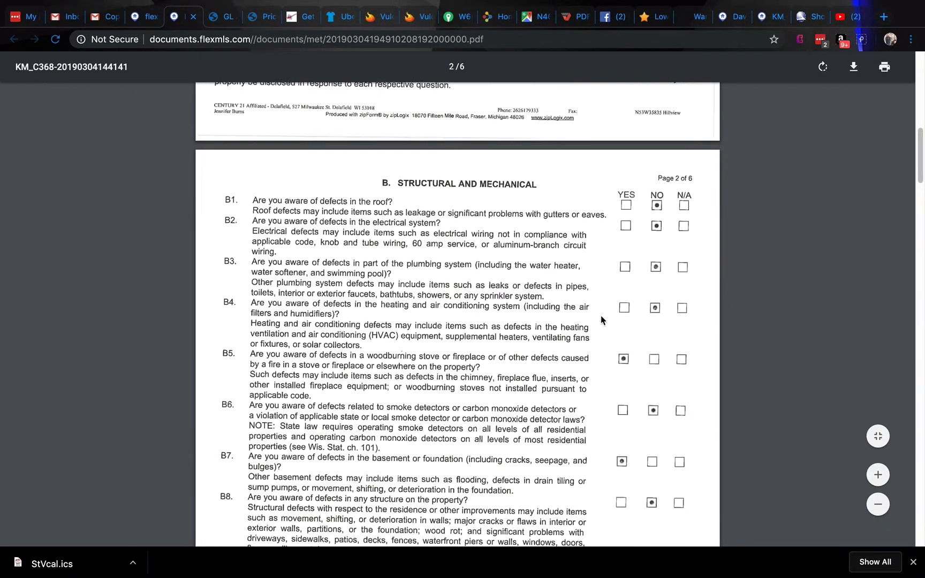
mouse_move(631, 369)
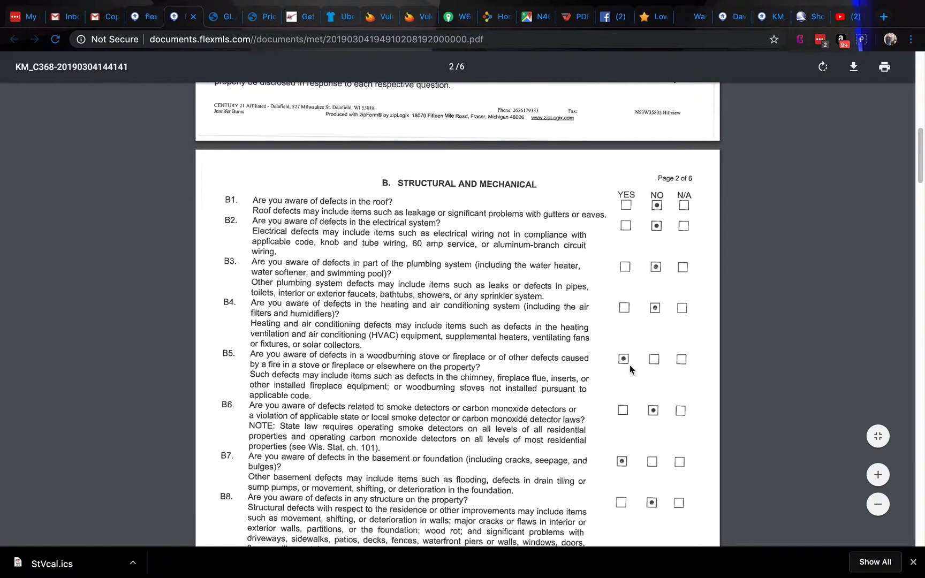
scroll(down, 3)
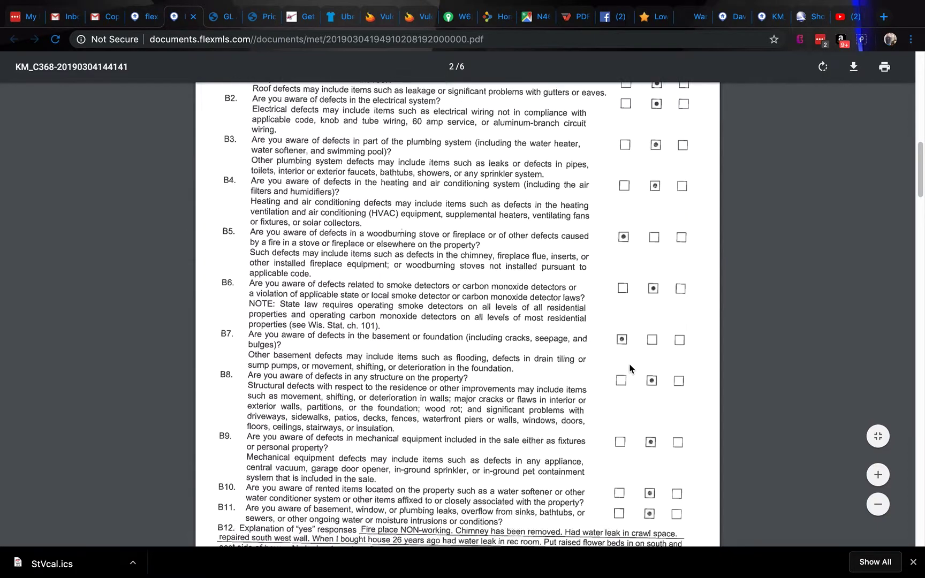
scroll(down, 3)
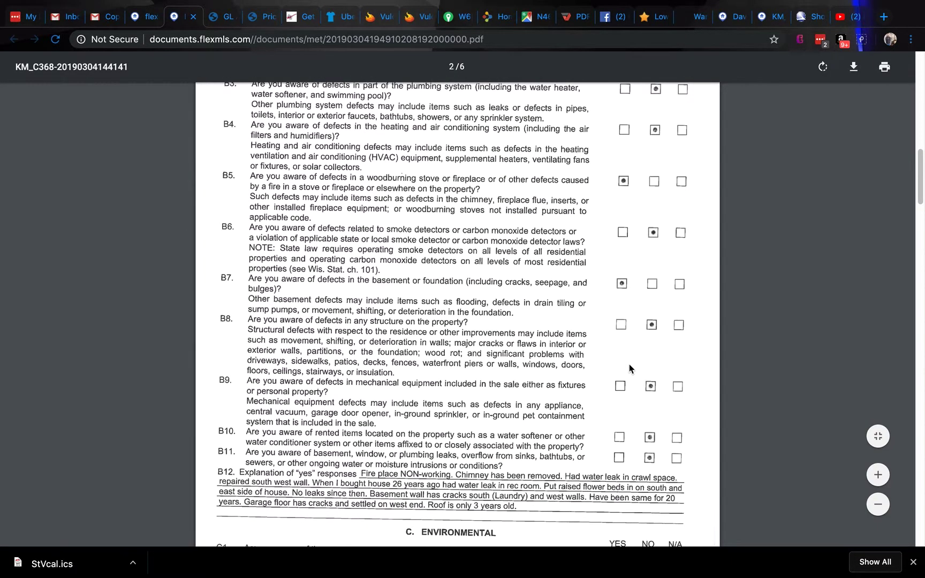
scroll(down, 3)
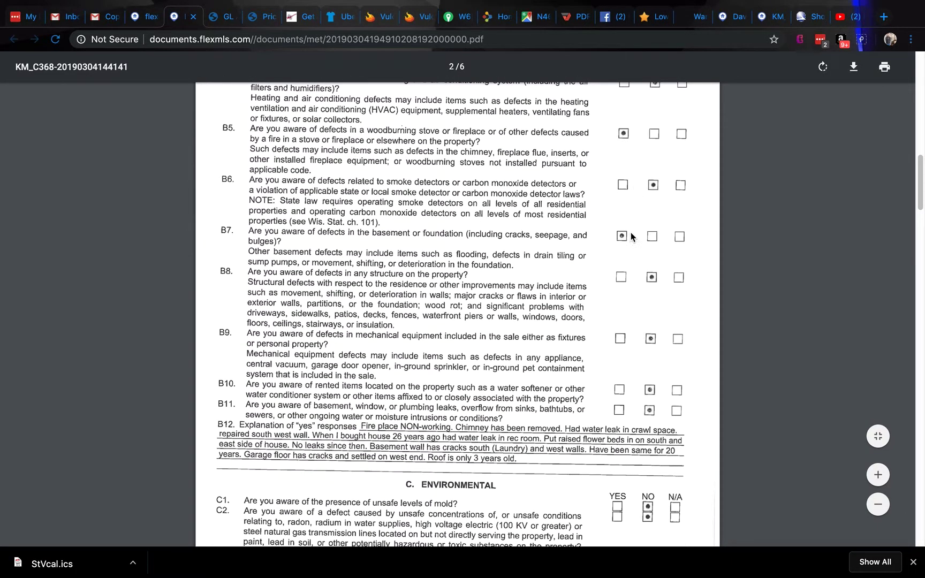
mouse_move(522, 436)
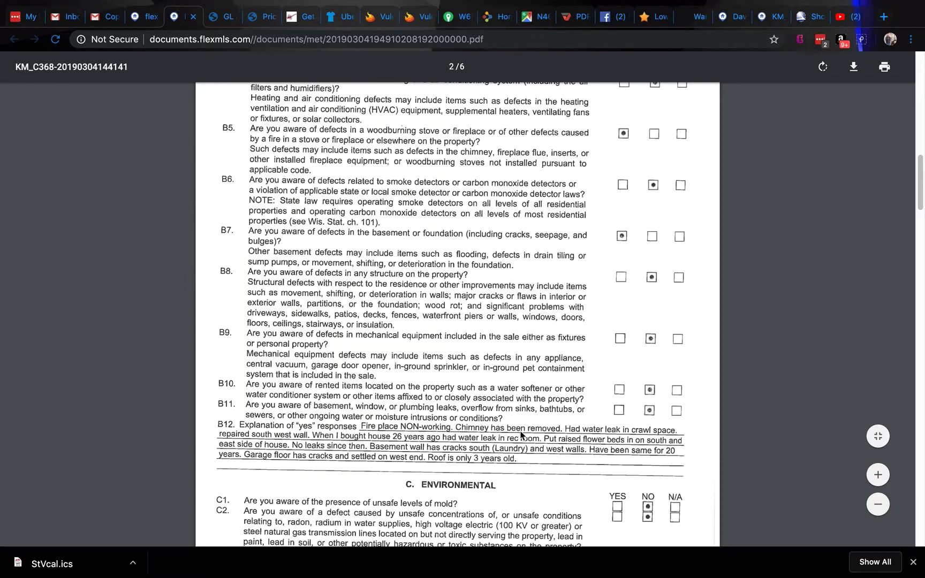
mouse_move(244, 464)
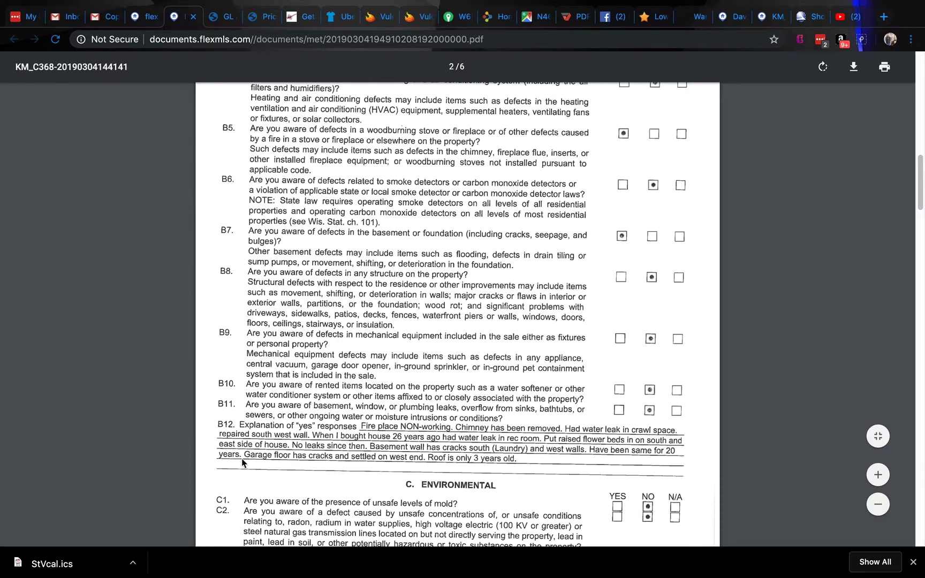
mouse_move(665, 463)
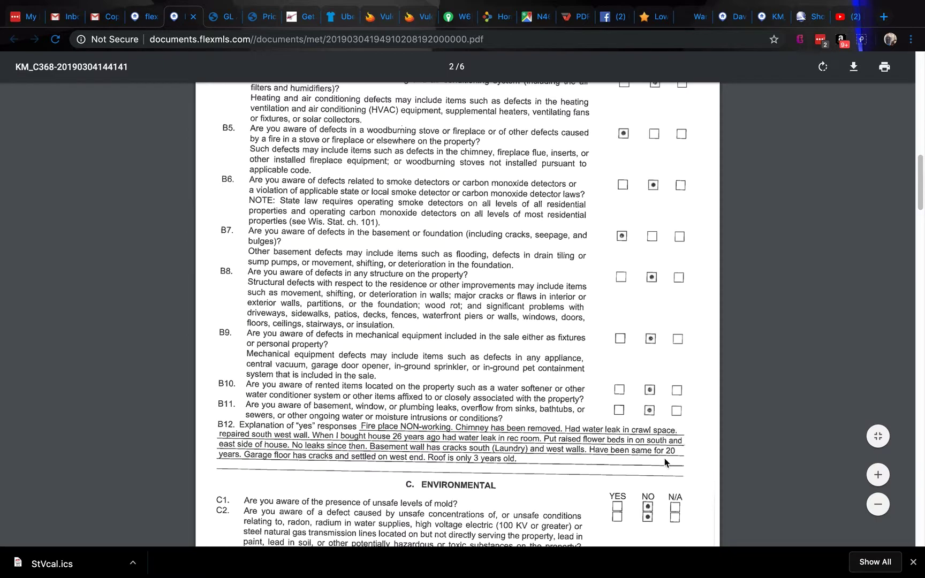
scroll(down, 3)
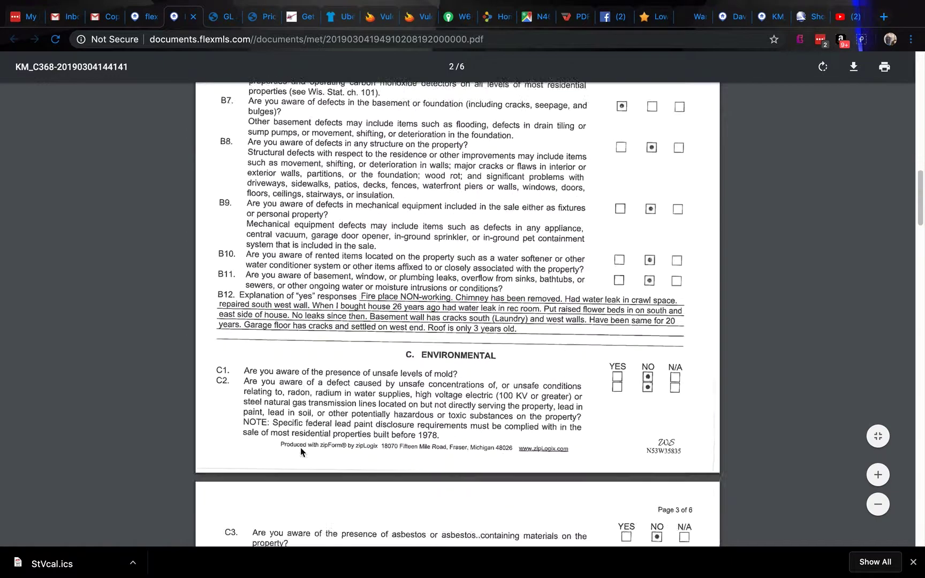
Scroll through pages 3–6 to the certification and buyer's acknowledgement on the last page
scroll(down, 3)
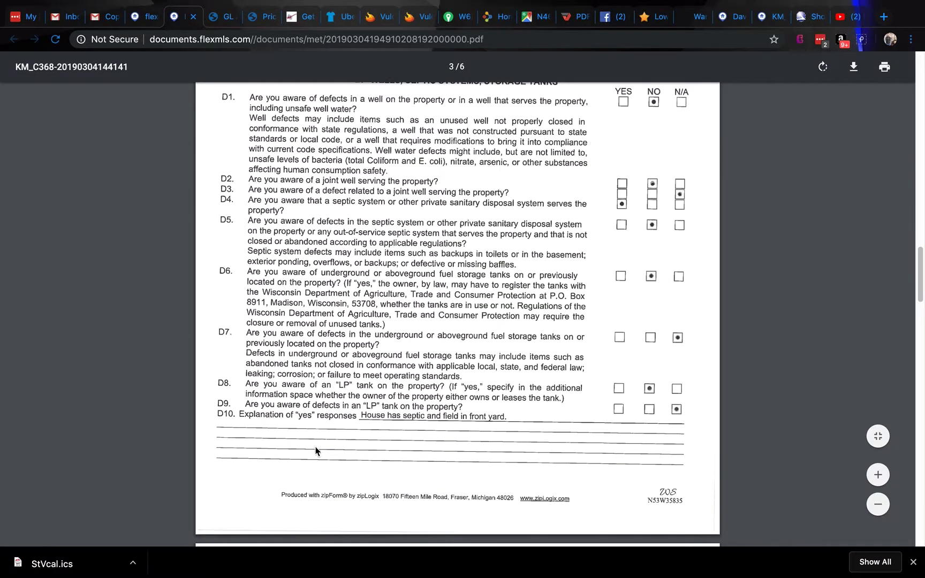
scroll(down, 3)
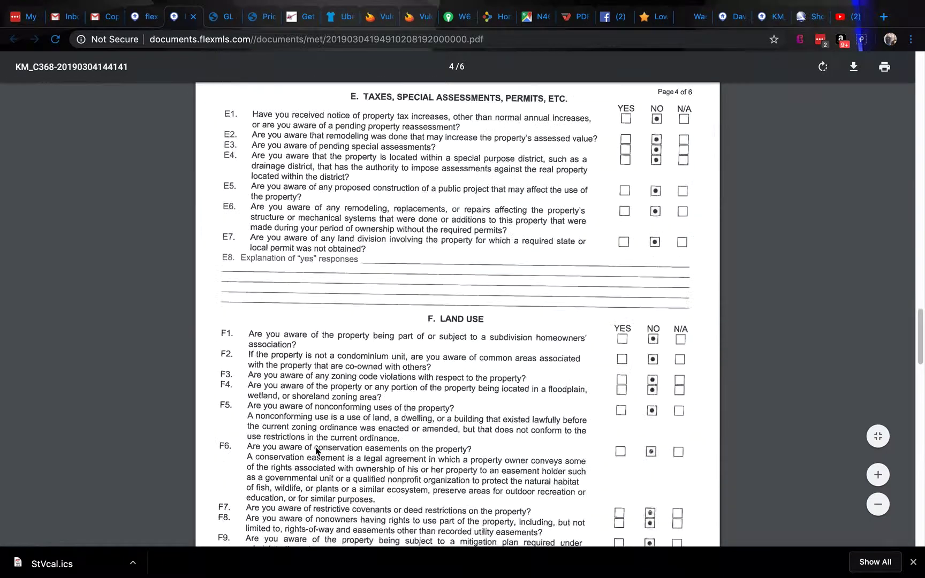
scroll(down, 3)
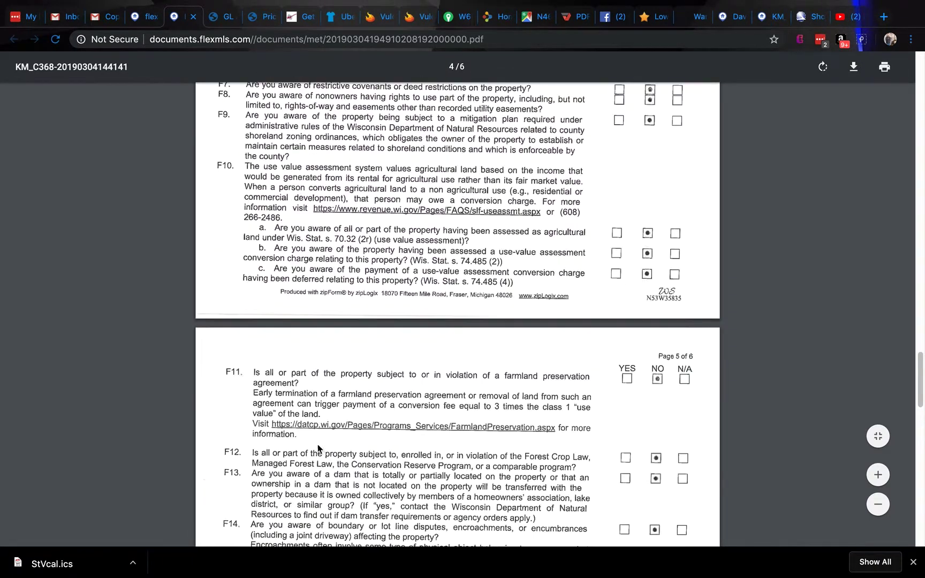
scroll(down, 3)
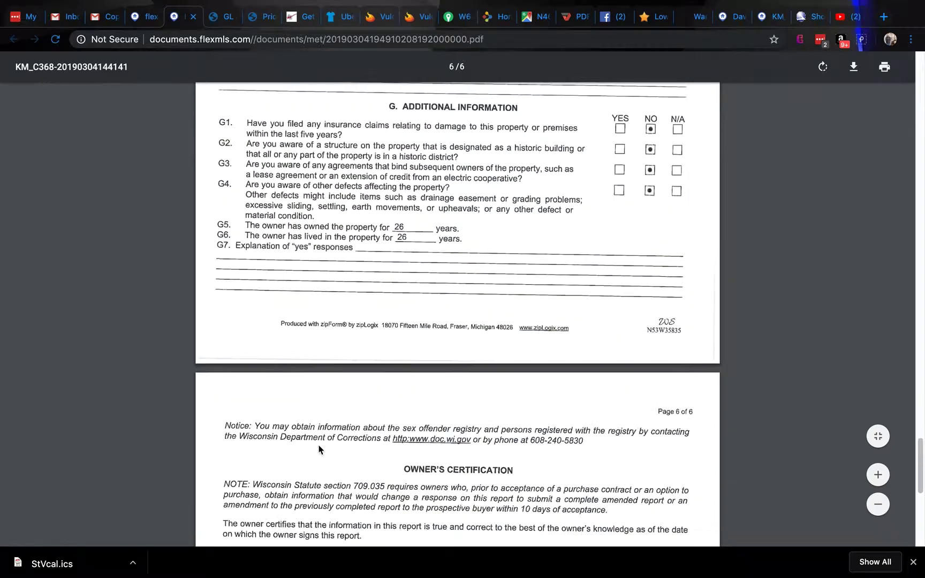
scroll(down, 3)
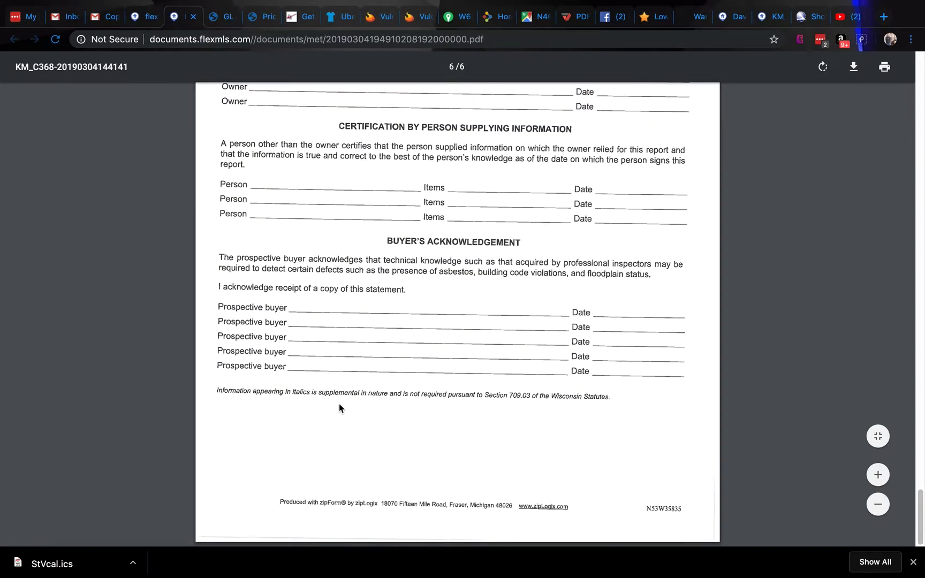